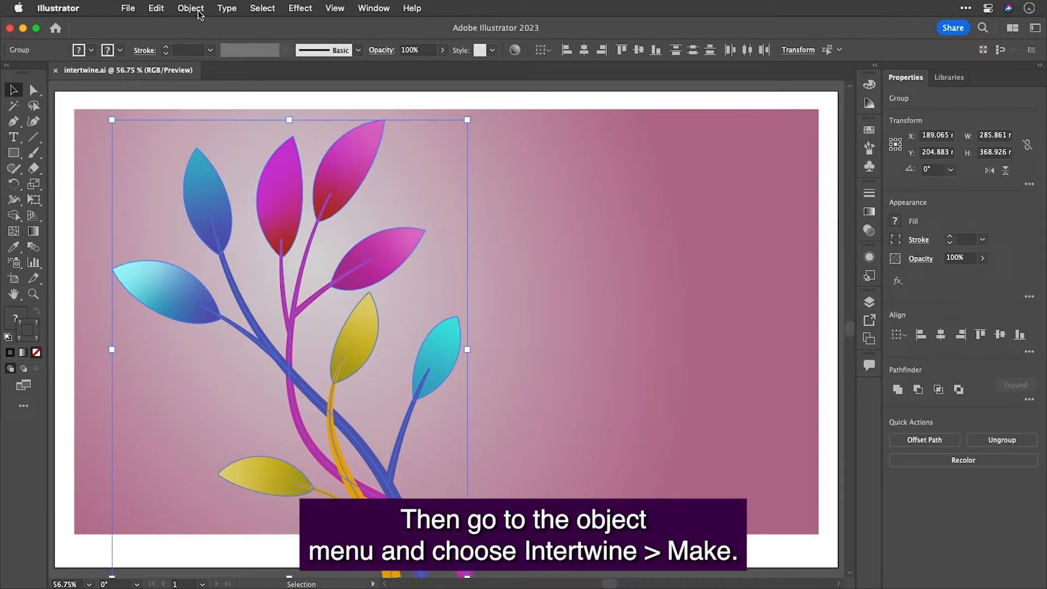
- Make an Intertwine from the plant group, weaving the magenta stem over the blue stem
{"action": "left_click", "coordinate": [190, 8]}
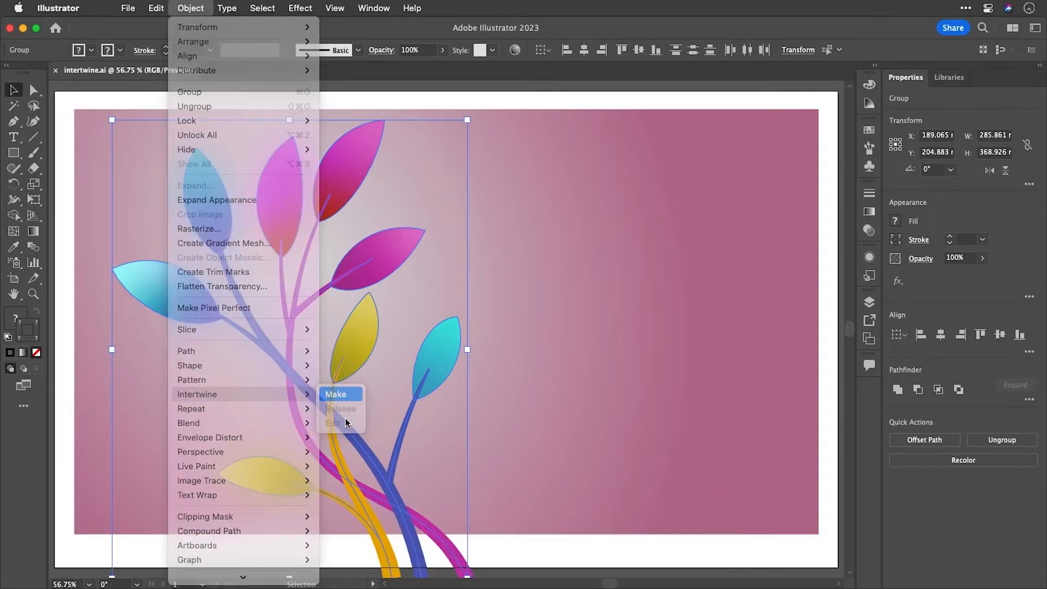
{"action": "left_click", "coordinate": [336, 394]}
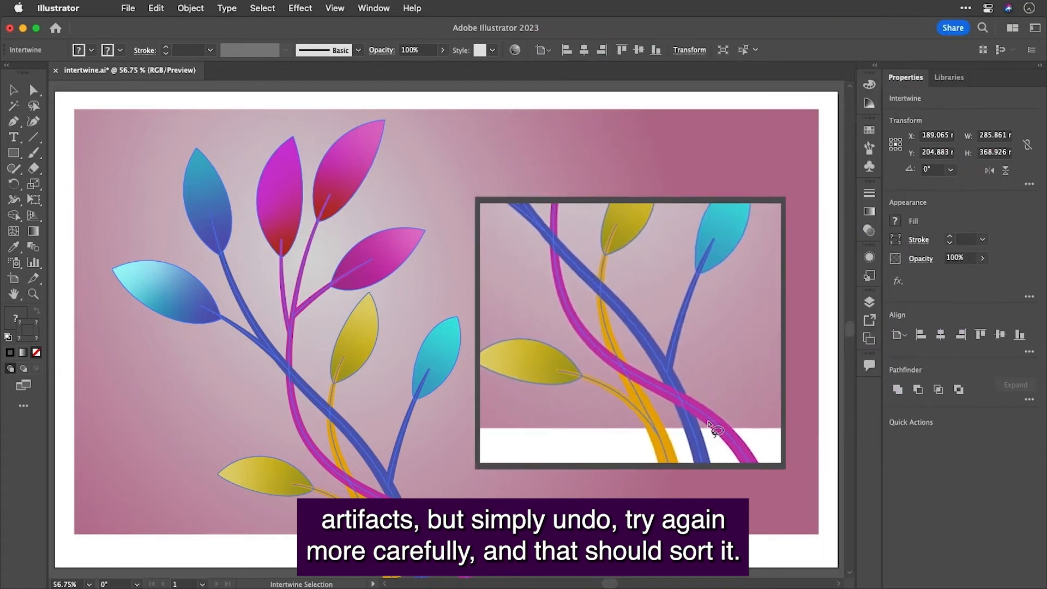
- Re-enter Intertwine editing, then release the Intertwine so the stems and leaves form an ordinary group
{"action": "left_click", "coordinate": [190, 8]}
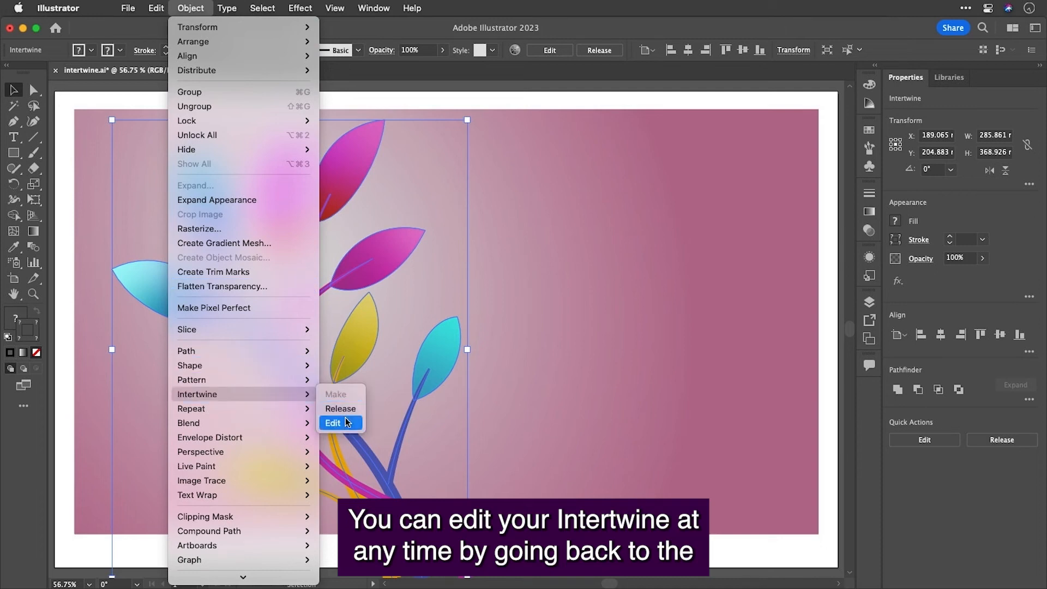
{"action": "left_click", "coordinate": [333, 423]}
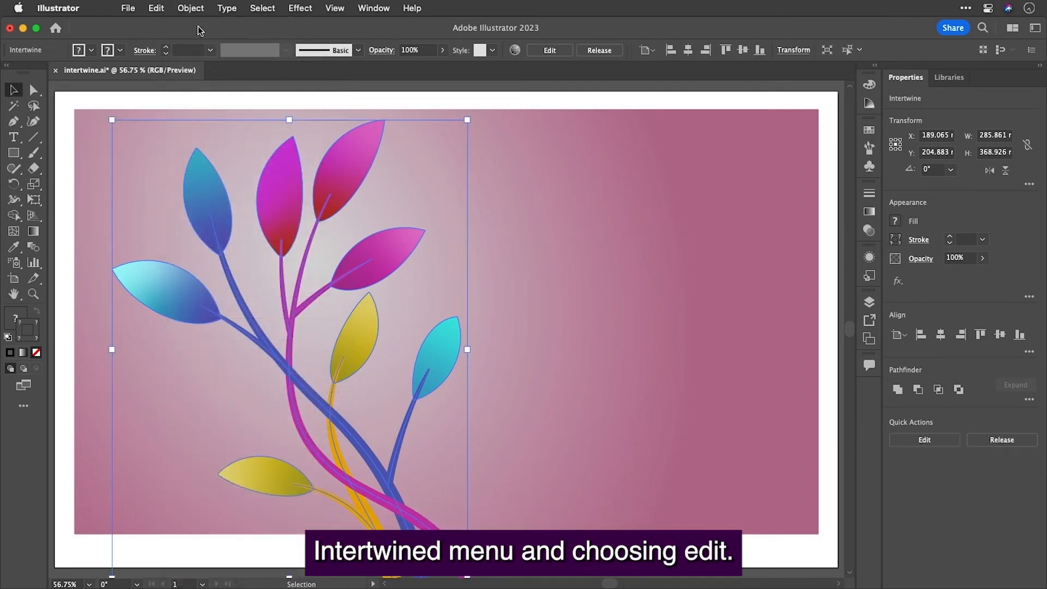
{"action": "left_click", "coordinate": [190, 8]}
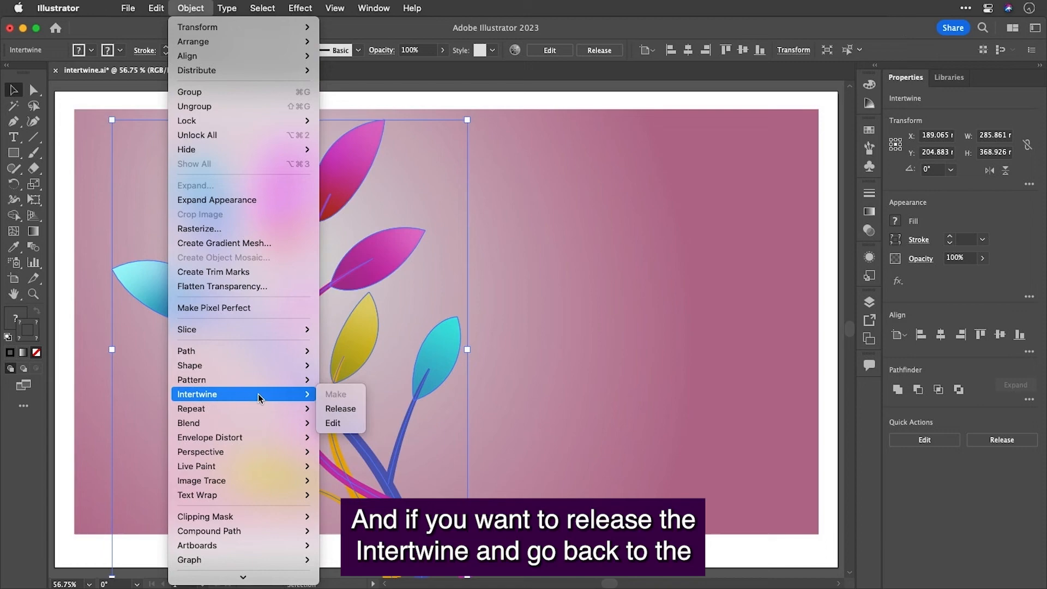
{"action": "left_click", "coordinate": [340, 408]}
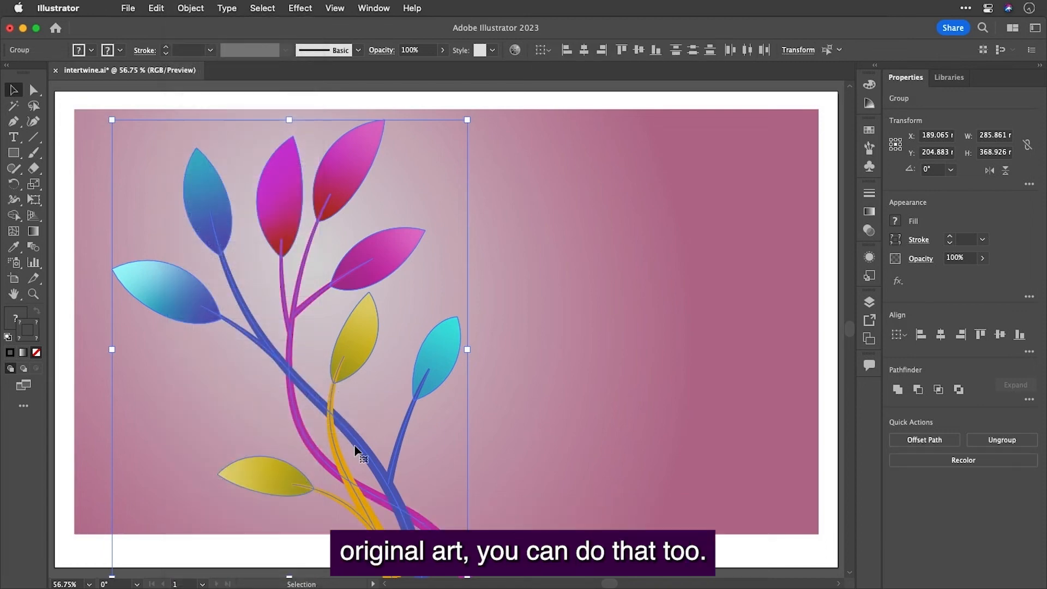